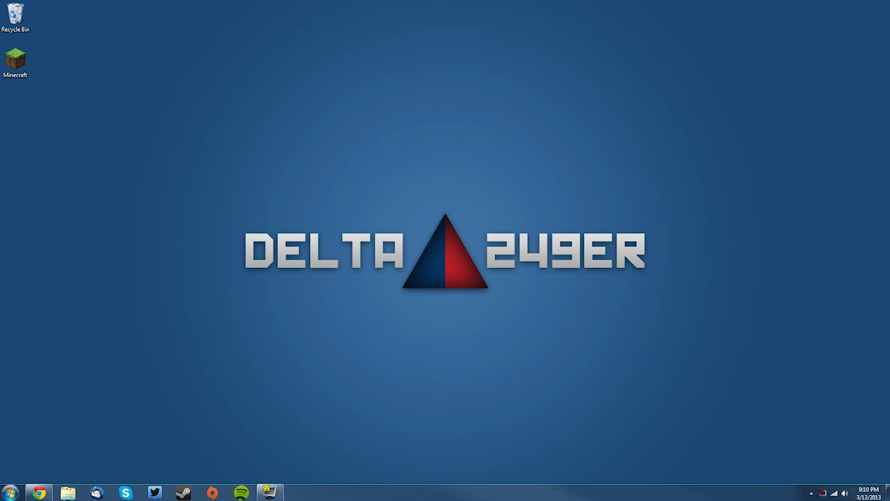
Step: Launch the Minecraft launcher and force a fresh download of the game from its options
{"action": "double_click", "coordinate": [15, 57]}
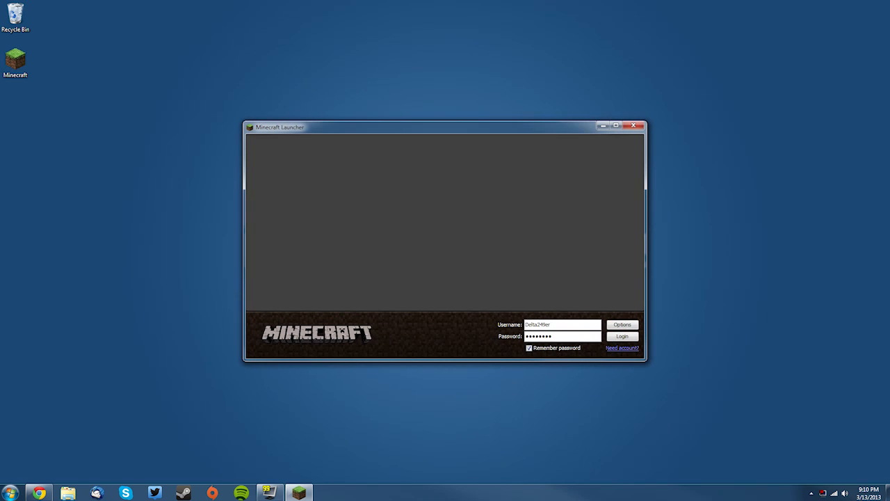
{"action": "left_click", "coordinate": [622, 326]}
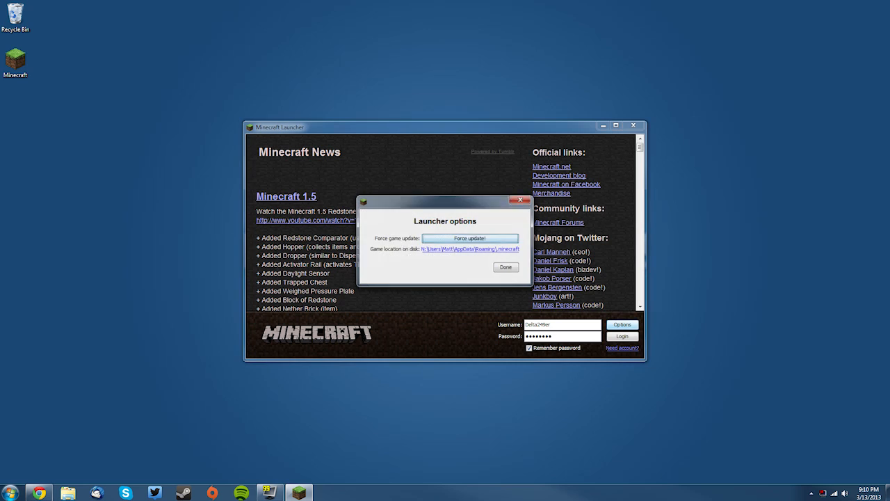
{"action": "left_click", "coordinate": [470, 238]}
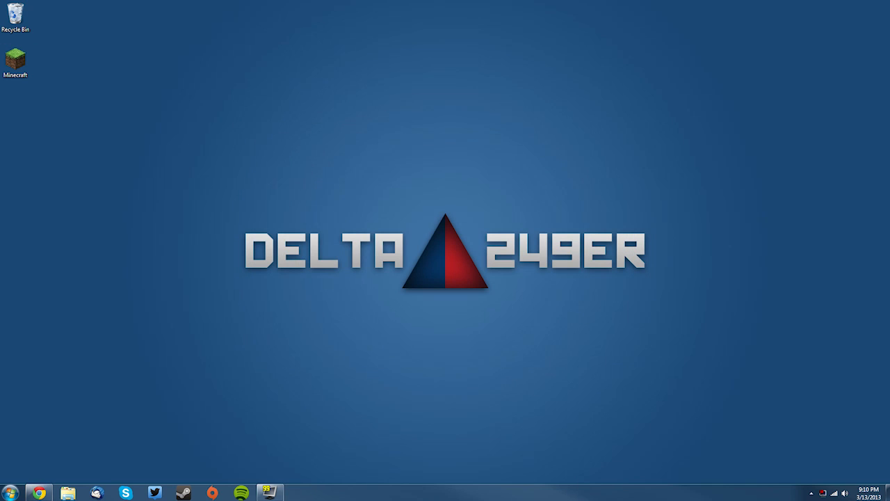
Step: Download the Forge 7.7.0 universal zip from the release page and save it to the desktop
{"action": "left_click", "coordinate": [39, 493]}
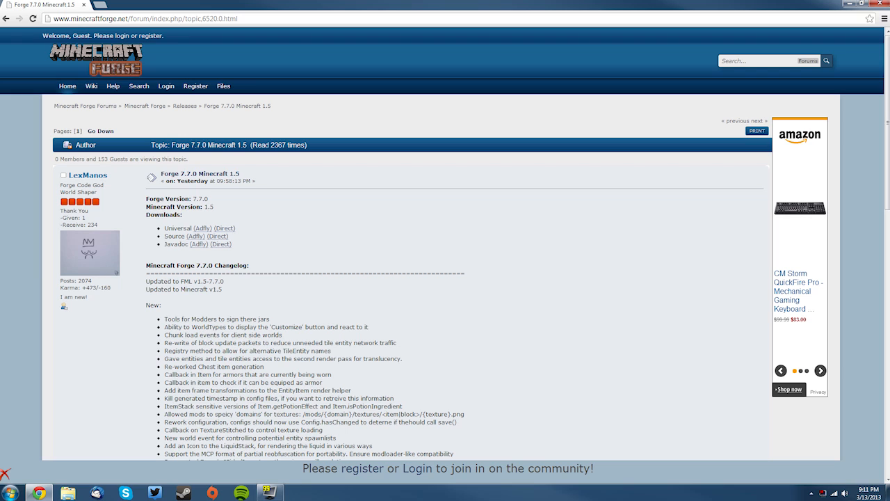
{"action": "scroll", "scroll_direction": "down", "scroll_amount": 3}
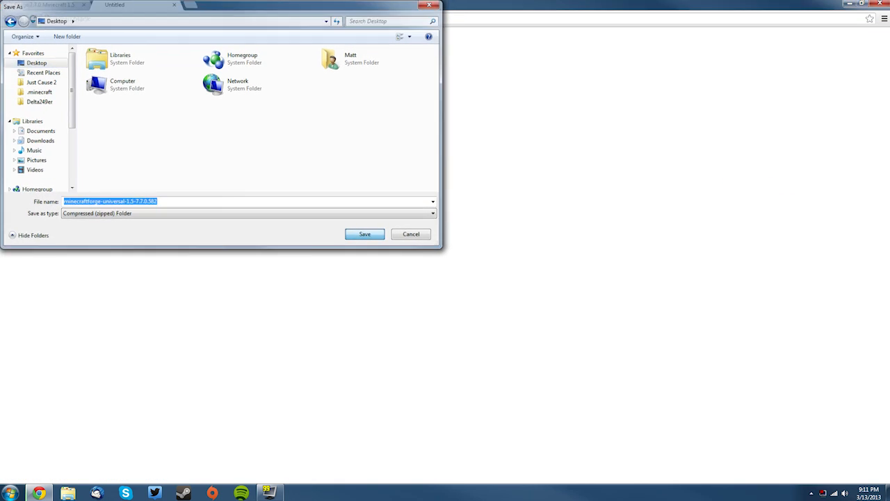
{"action": "left_click", "coordinate": [364, 233]}
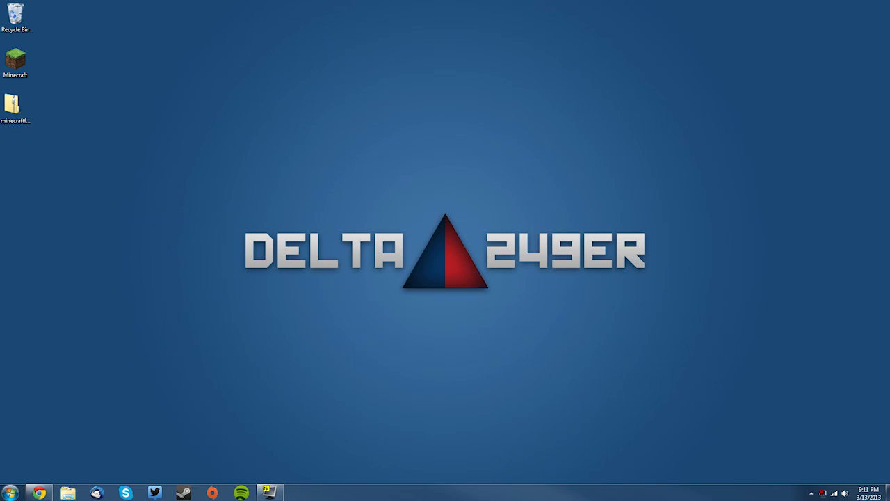
Step: Extract the Forge universal zip into its own minecraftforge-universal-1.5-7.7.0.962 folder on the desktop
{"action": "left_click_drag", "start_coordinate": [15, 105], "coordinate": [440, 205]}
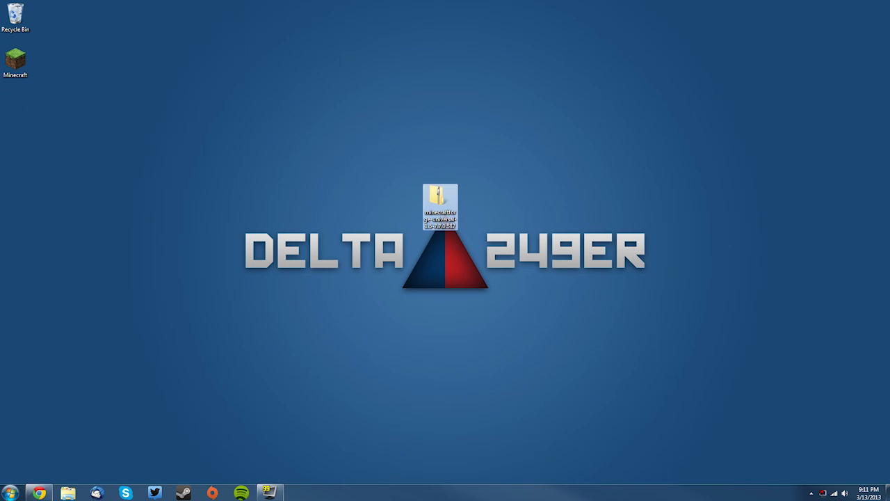
{"action": "double_click", "coordinate": [439, 208]}
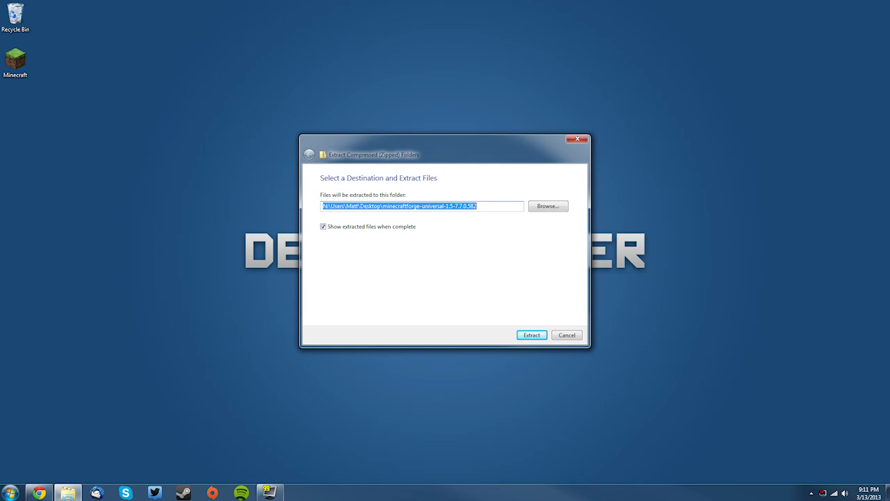
{"action": "left_click", "coordinate": [531, 333]}
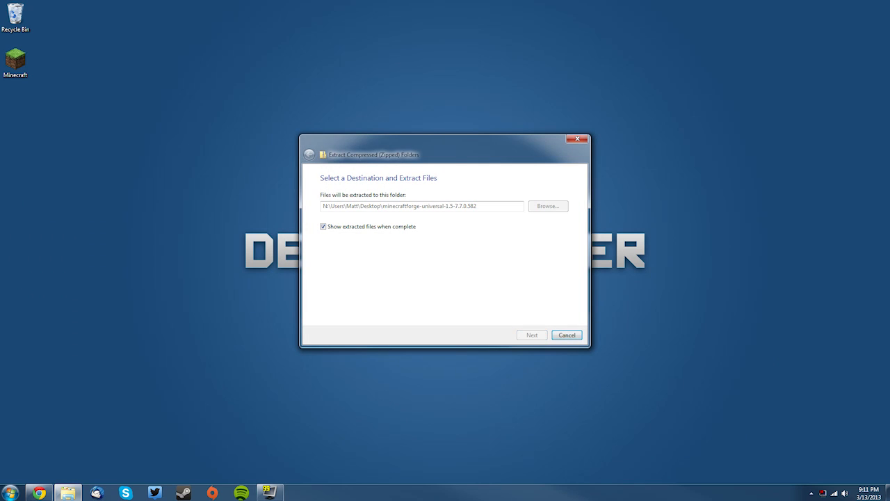
{"action": "left_click", "coordinate": [531, 333]}
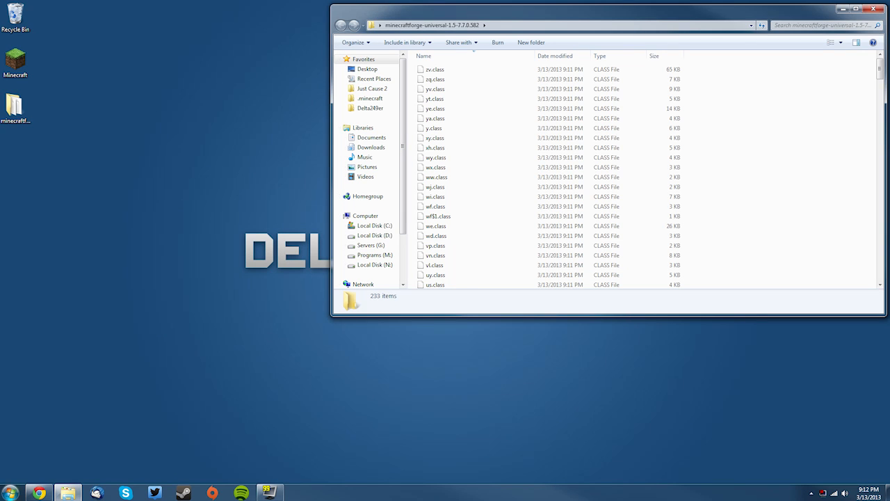
Step: Browse via %appdata% into the .minecraft folder and its bin subfolder
{"action": "left_click", "coordinate": [11, 492]}
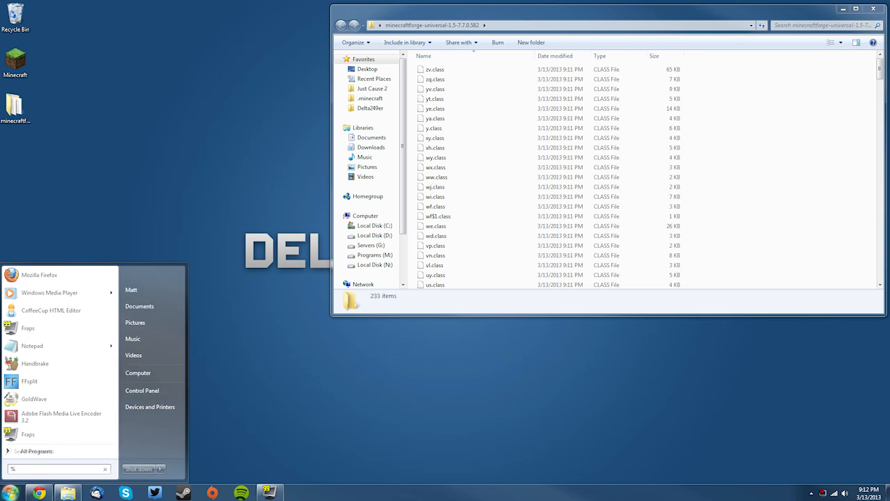
{"action": "type", "text": "appdata%"}
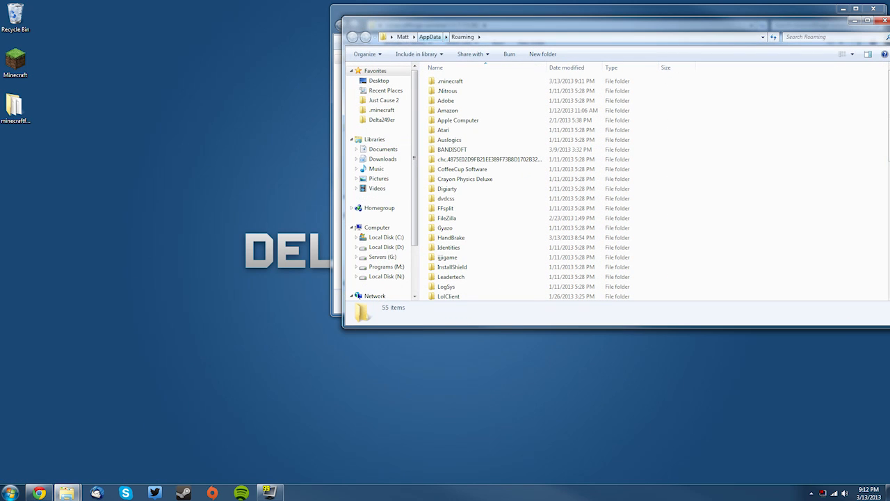
{"action": "double_click", "coordinate": [450, 81]}
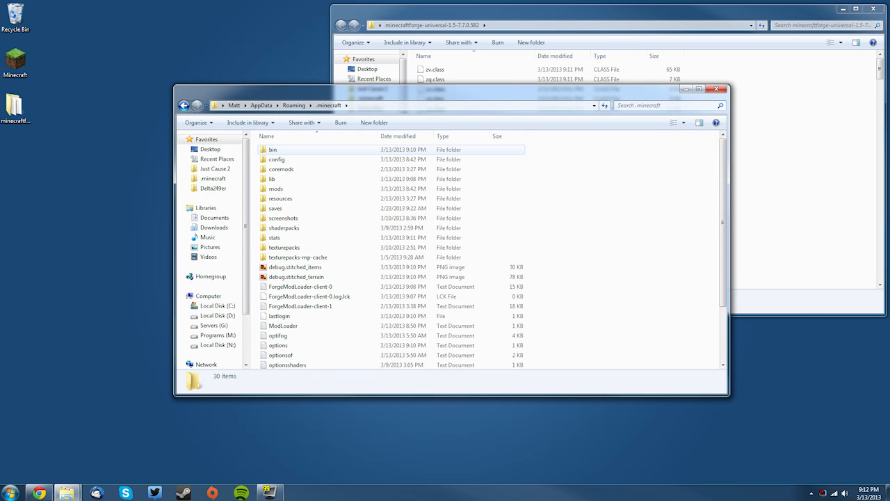
{"action": "double_click", "coordinate": [272, 148]}
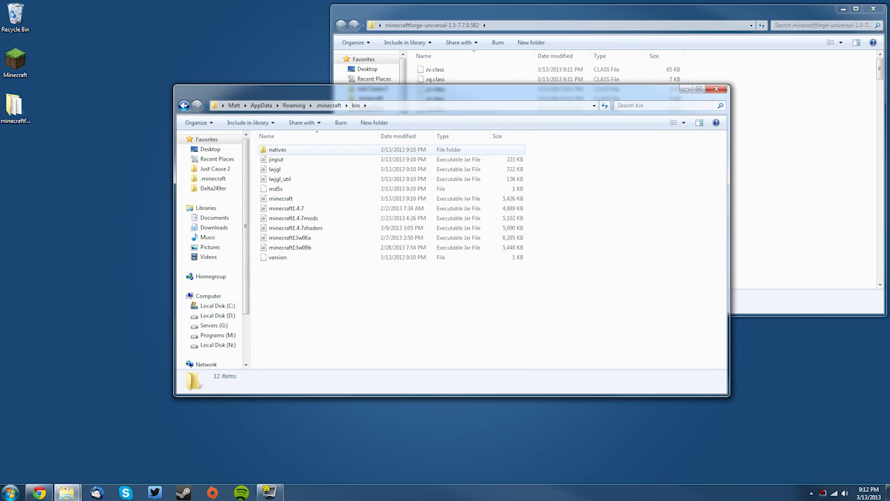
{"action": "mouse_move", "coordinate": [281, 198]}
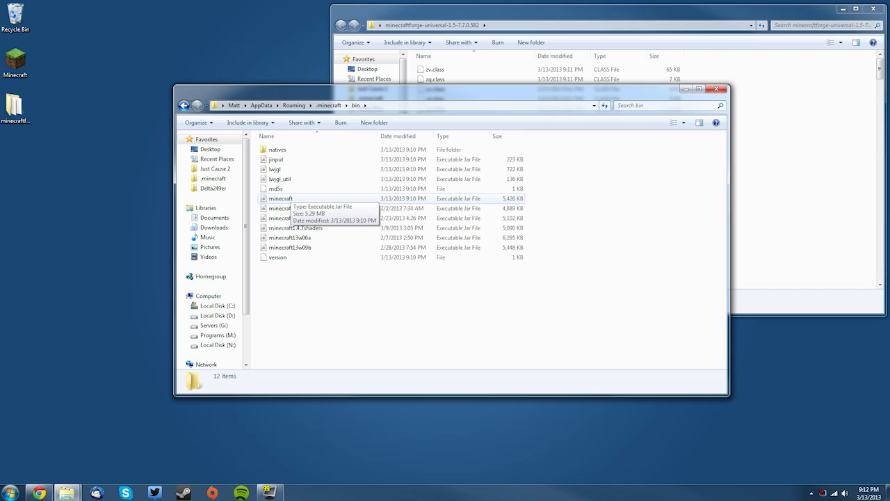
Step: View the context-menu options for minecraft.jar, then start searching for 7-Zip
{"action": "right_click", "coordinate": [281, 197]}
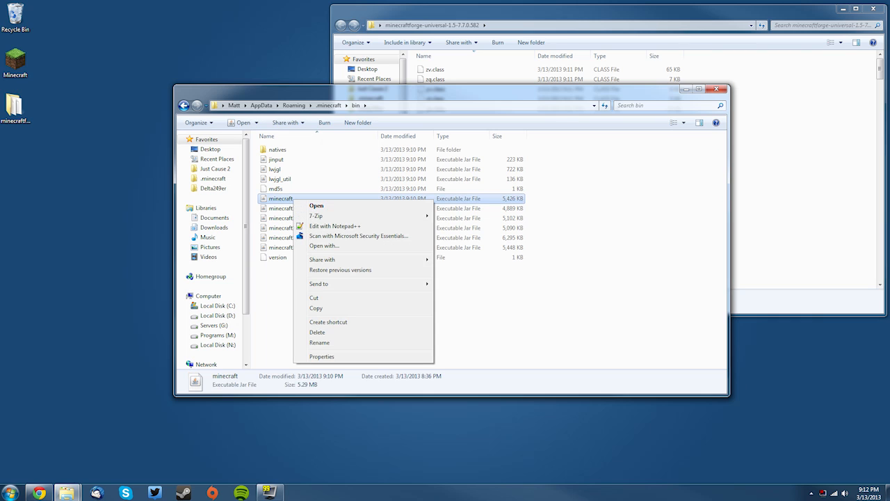
{"action": "mouse_move", "coordinate": [316, 216]}
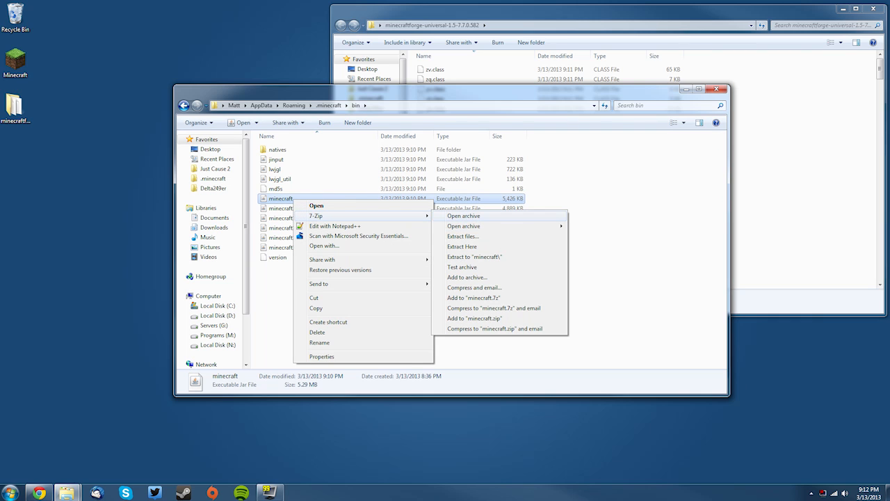
{"action": "mouse_move", "coordinate": [333, 225]}
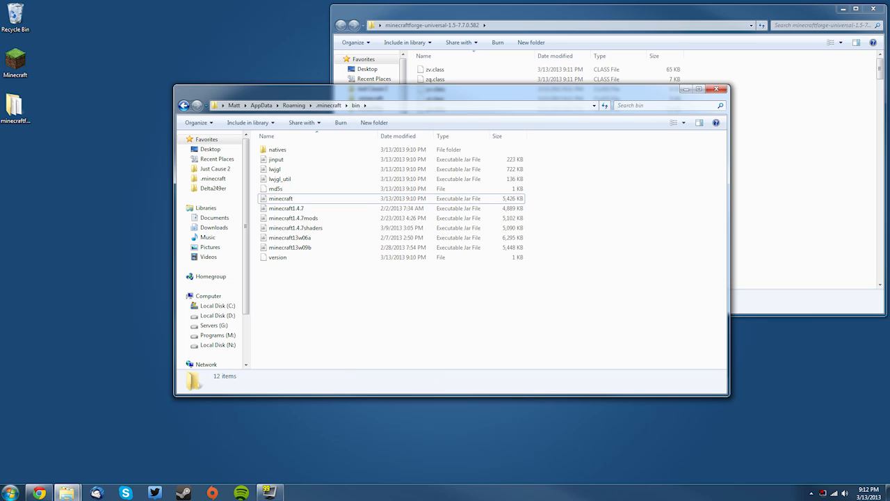
{"action": "left_click", "coordinate": [9, 492]}
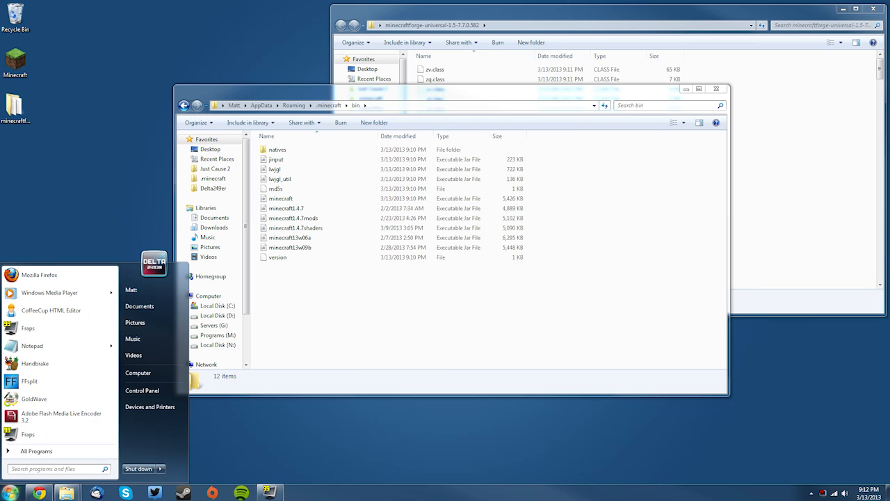
Step: Launch 7-Zip File Manager and open minecraft.jar from .minecraft\bin to list its class files
{"action": "type", "text": "7-"}
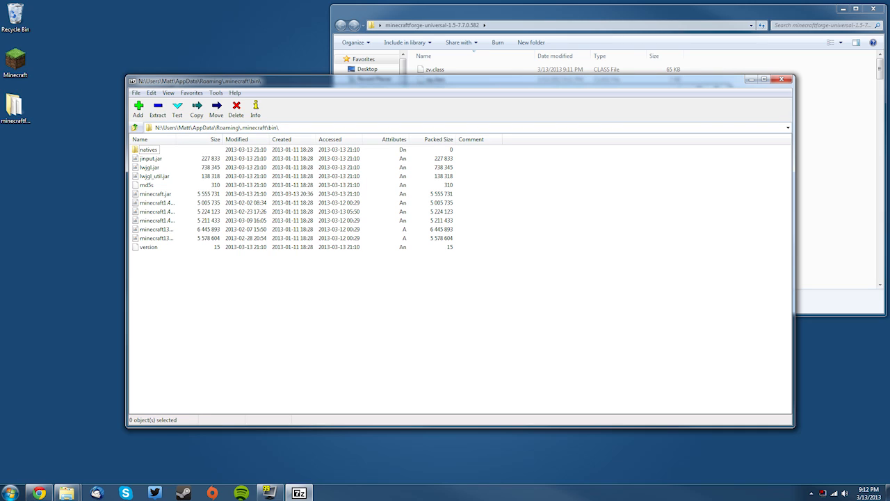
{"action": "double_click", "coordinate": [156, 193]}
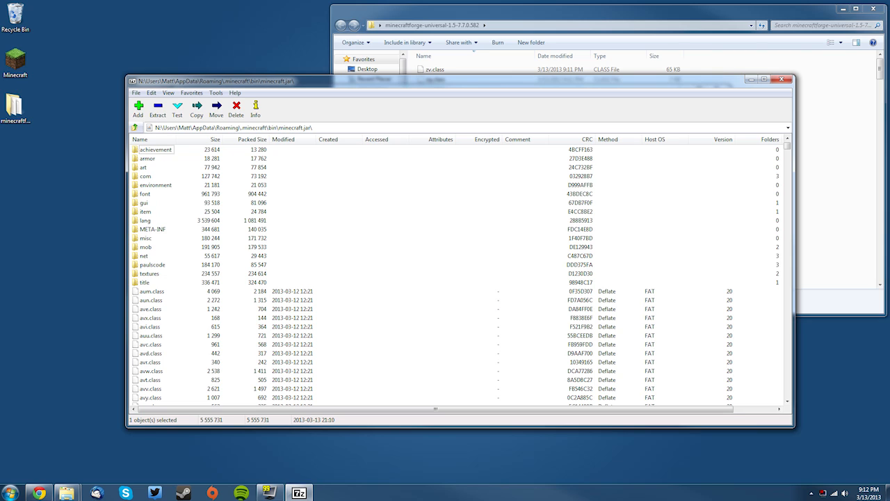
Step: Delete the META-INF folder and its contents from minecraft.jar
{"action": "left_click", "coordinate": [236, 109]}
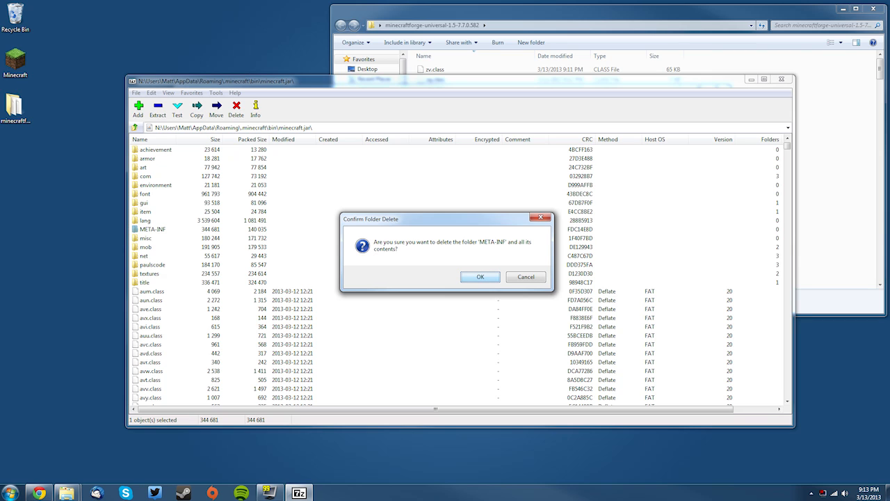
{"action": "left_click", "coordinate": [480, 276]}
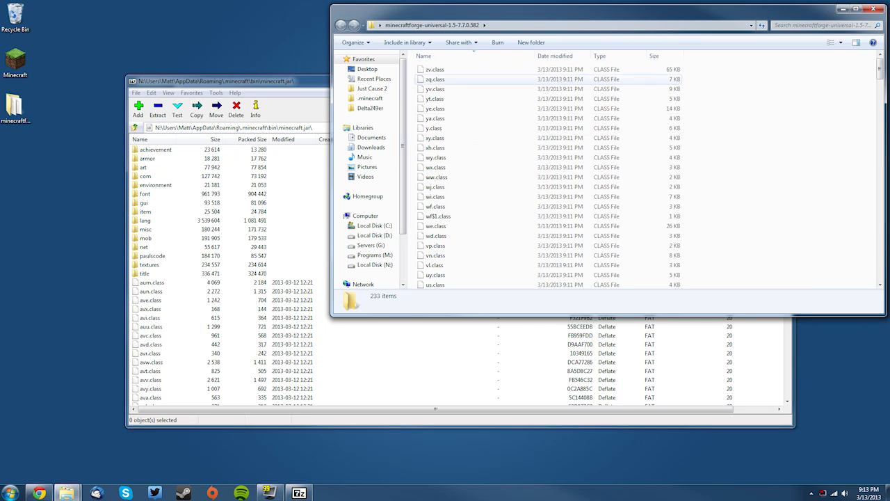
Step: Select every extracted Forge file and copy them all into minecraft.jar, confirming the copy
{"action": "left_click", "coordinate": [435, 148]}
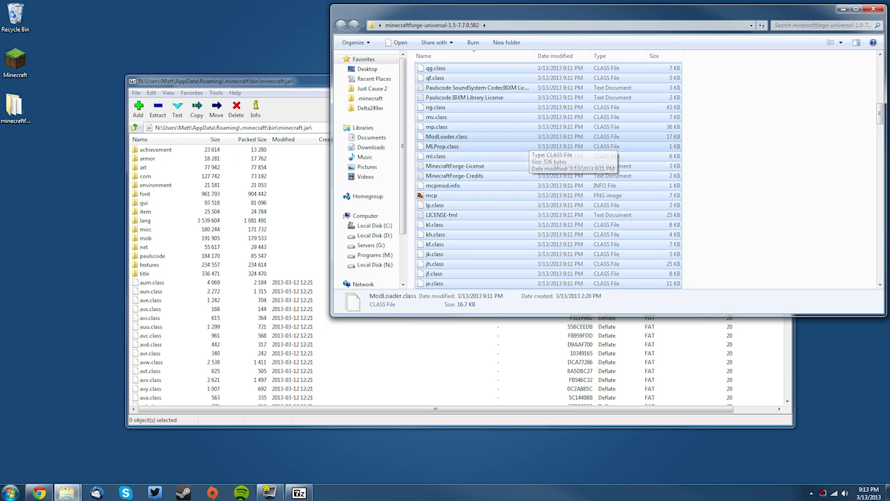
{"action": "key", "text": "ctrl+a"}
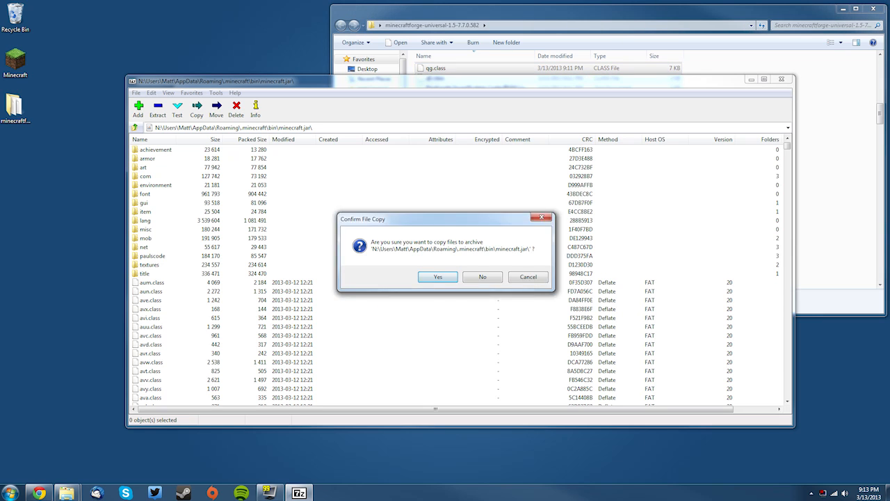
{"action": "left_click", "coordinate": [436, 276]}
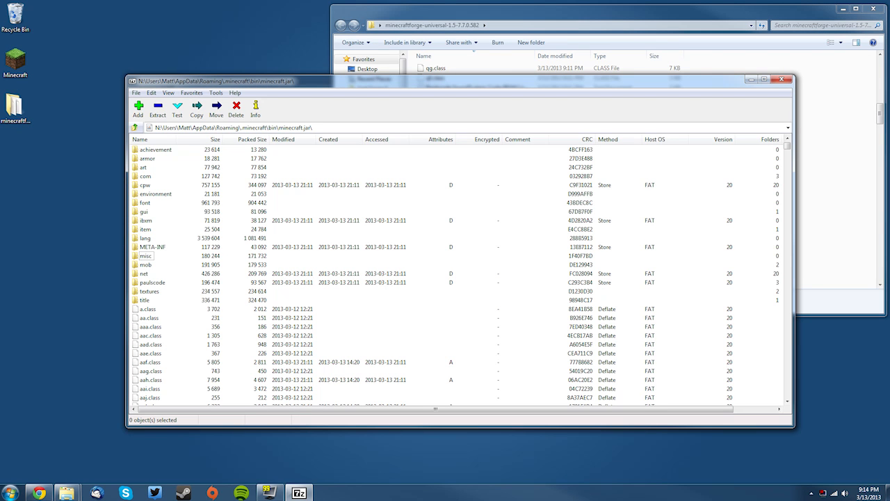